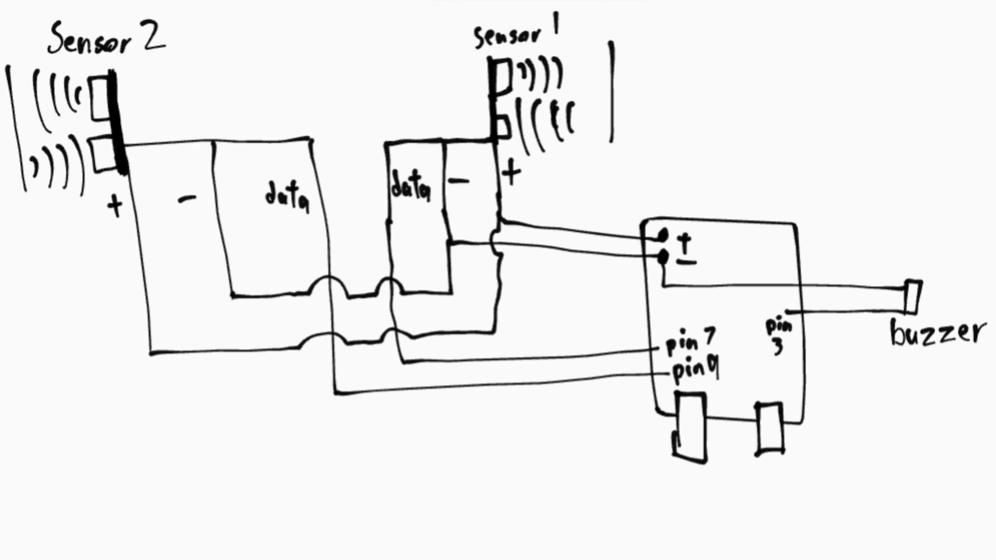
pyautogui.click(738, 94)
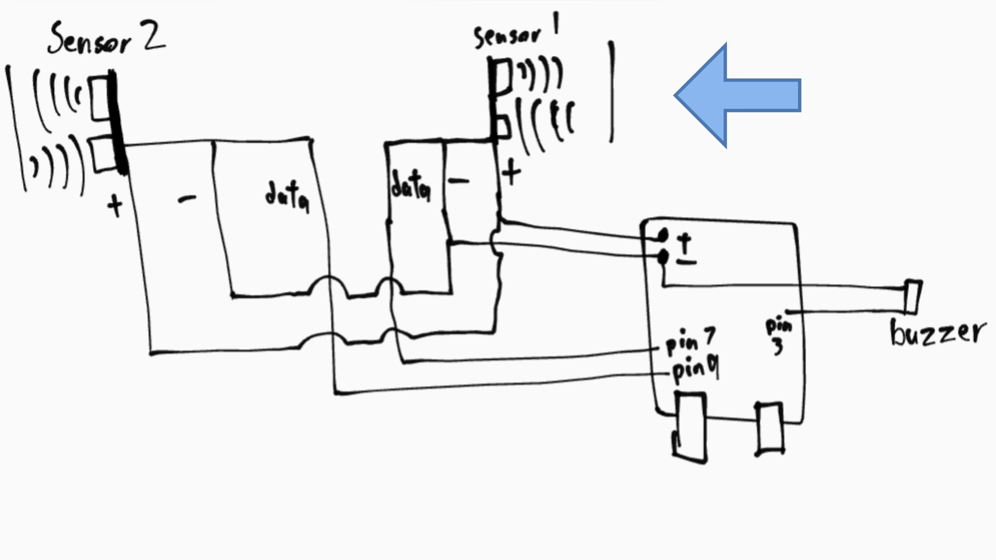
pyautogui.moveTo(737, 89); pyautogui.dragTo(83, 267)
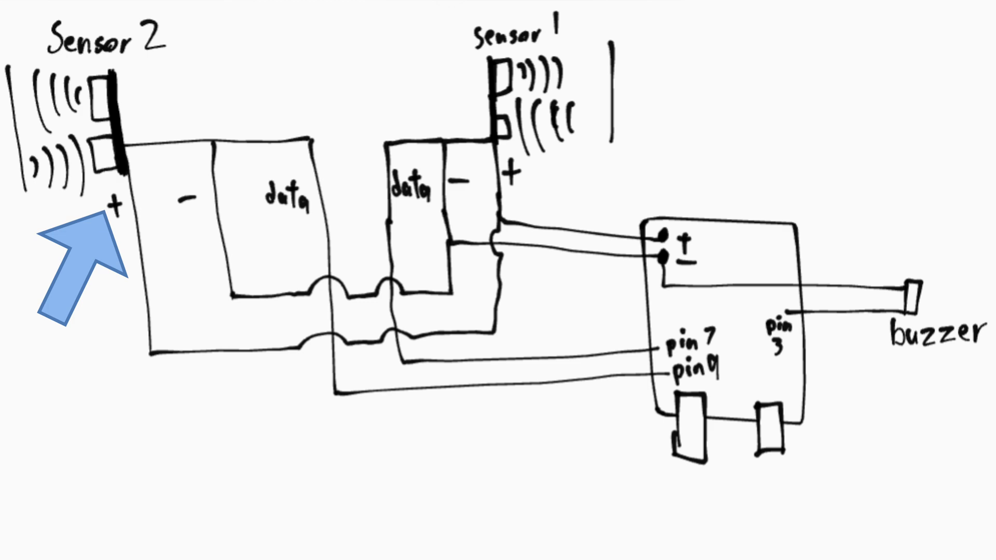